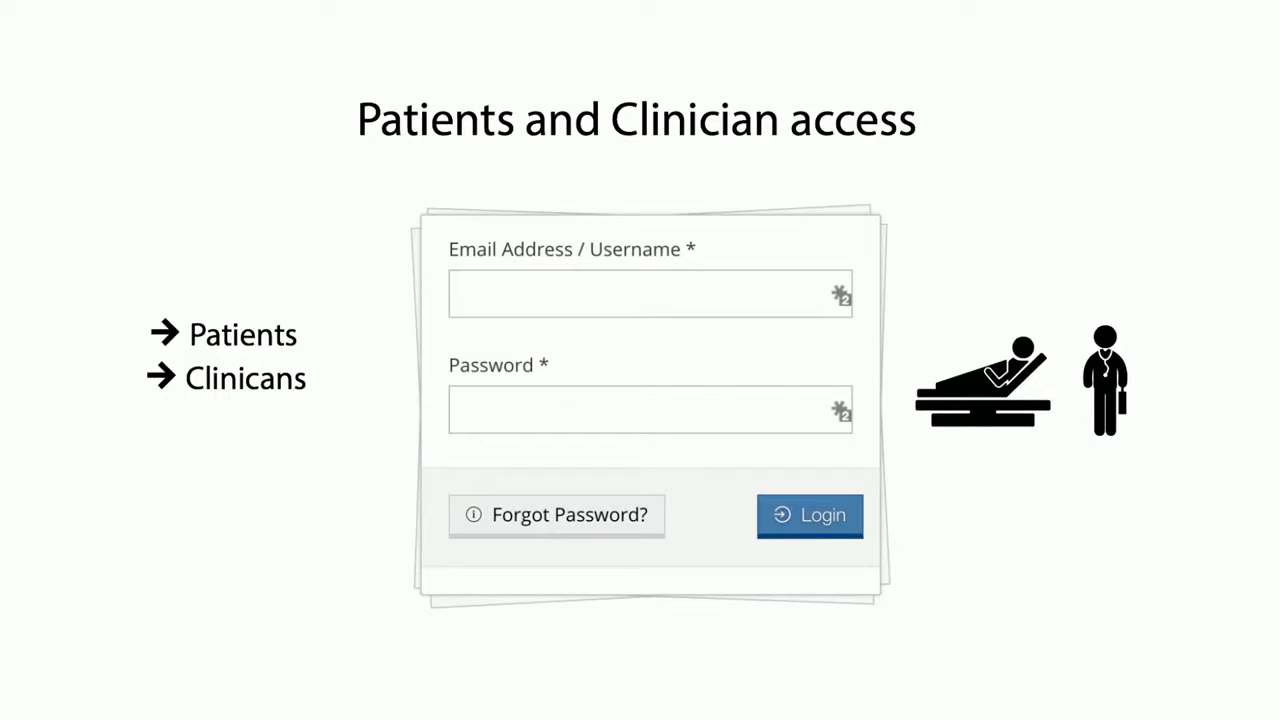
Log in from the shared patient/clinician login form to reach the patient list
{"action": "left_click", "coordinate": [809, 515]}
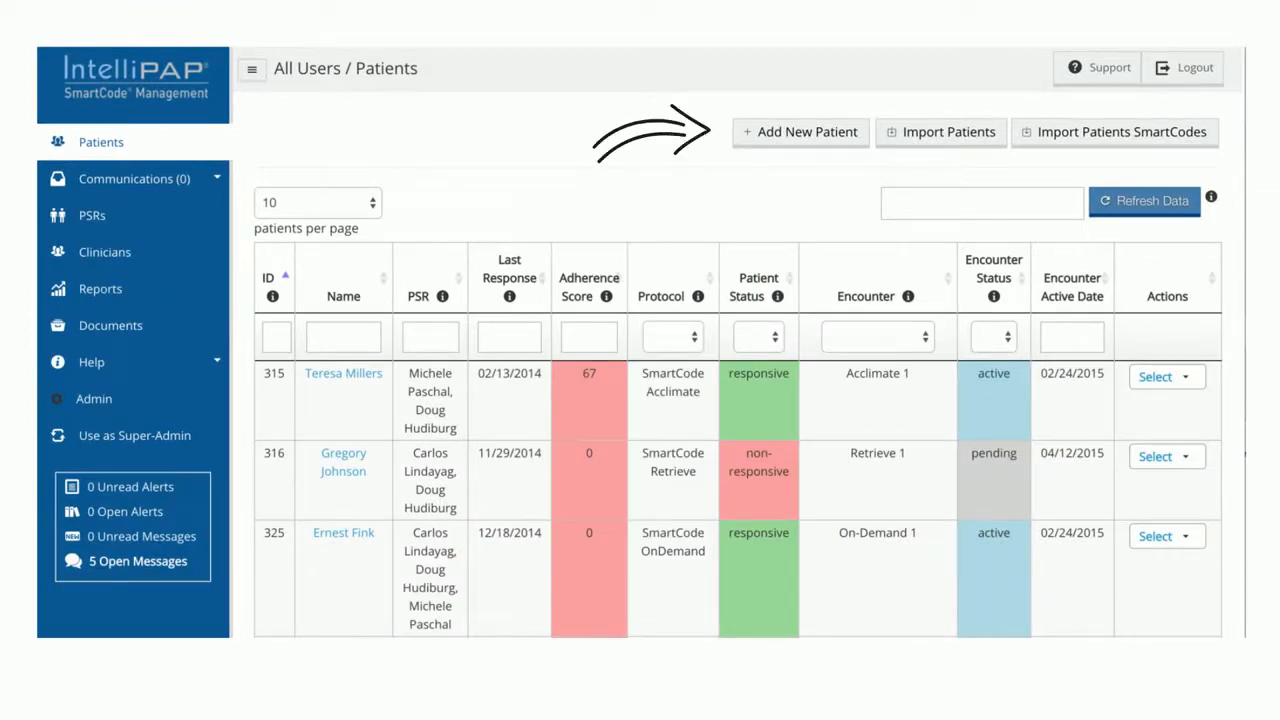
Scroll through the All Users / Patients table showing three patients' adherence, protocol and encounter status
{"action": "scroll", "scroll_direction": "down", "scroll_amount": 3}
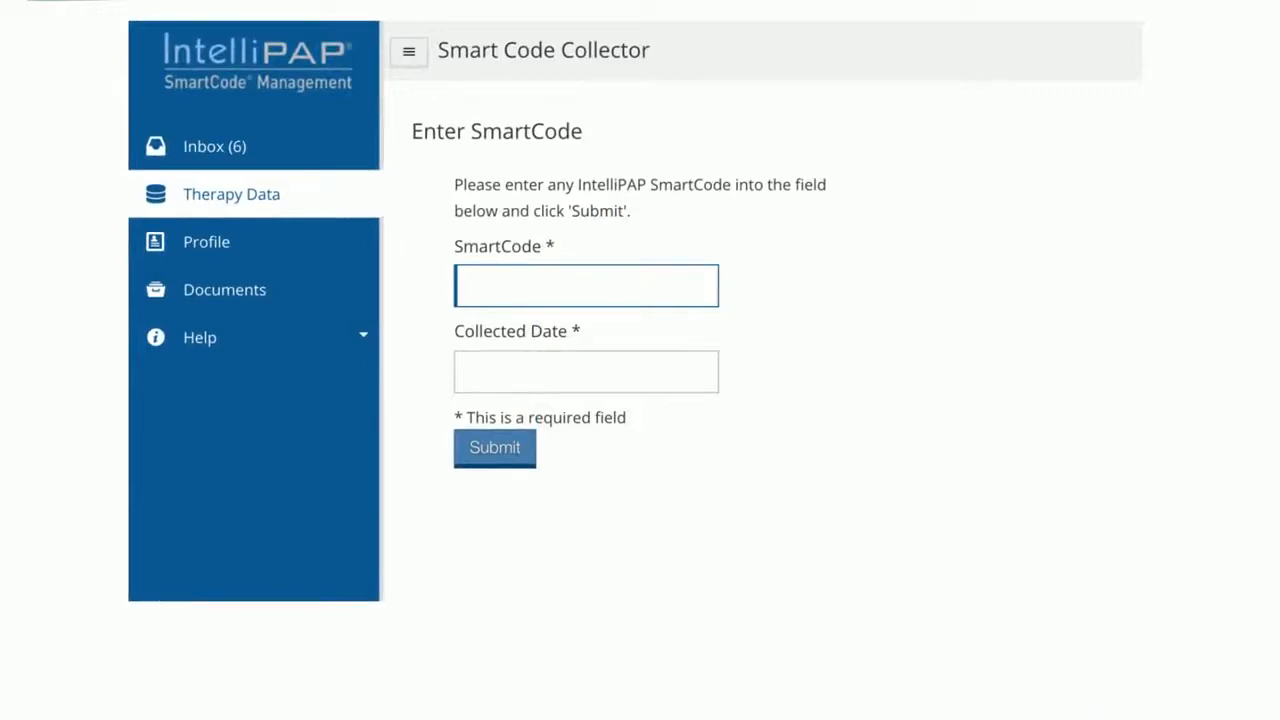
Select Therapy Data in the Smart Code Collector sidebar to show the Enter SmartCode form
{"action": "left_click", "coordinate": [494, 447]}
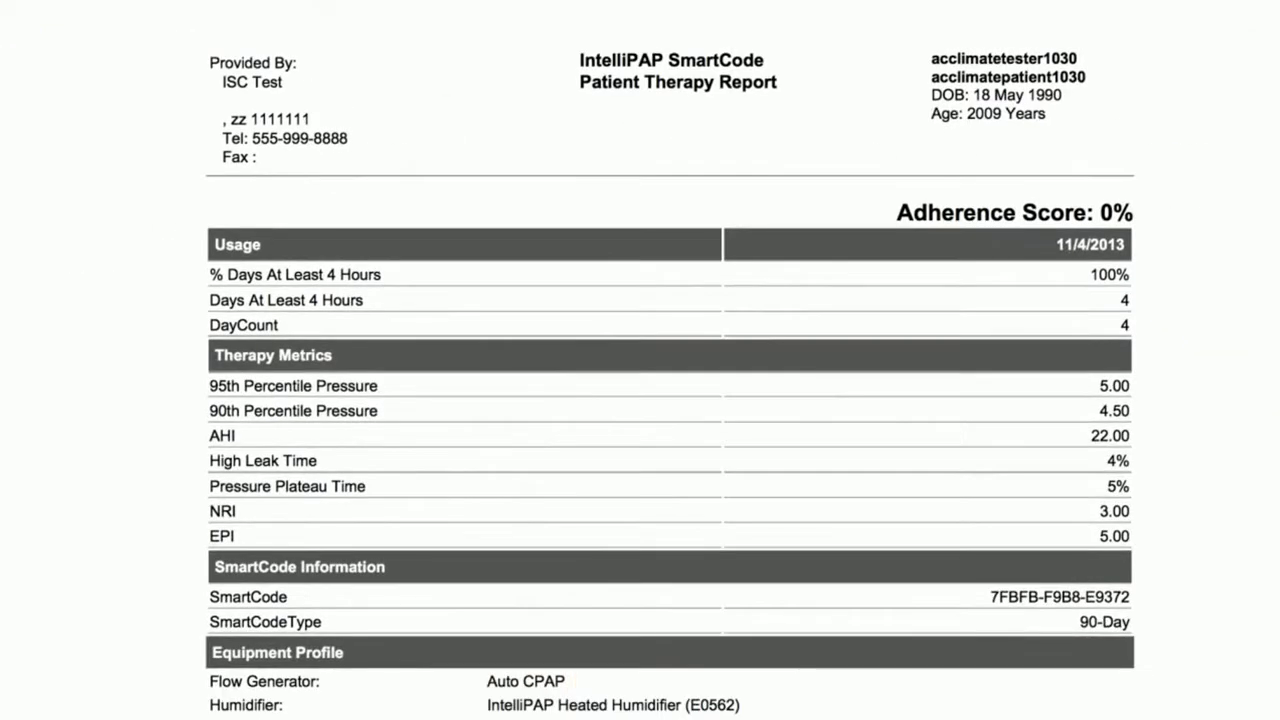
Scroll the patient therapy report down to the 90-day average charts for NRI, pressure plateau and leak time
{"action": "scroll", "scroll_direction": "down", "scroll_amount": 3}
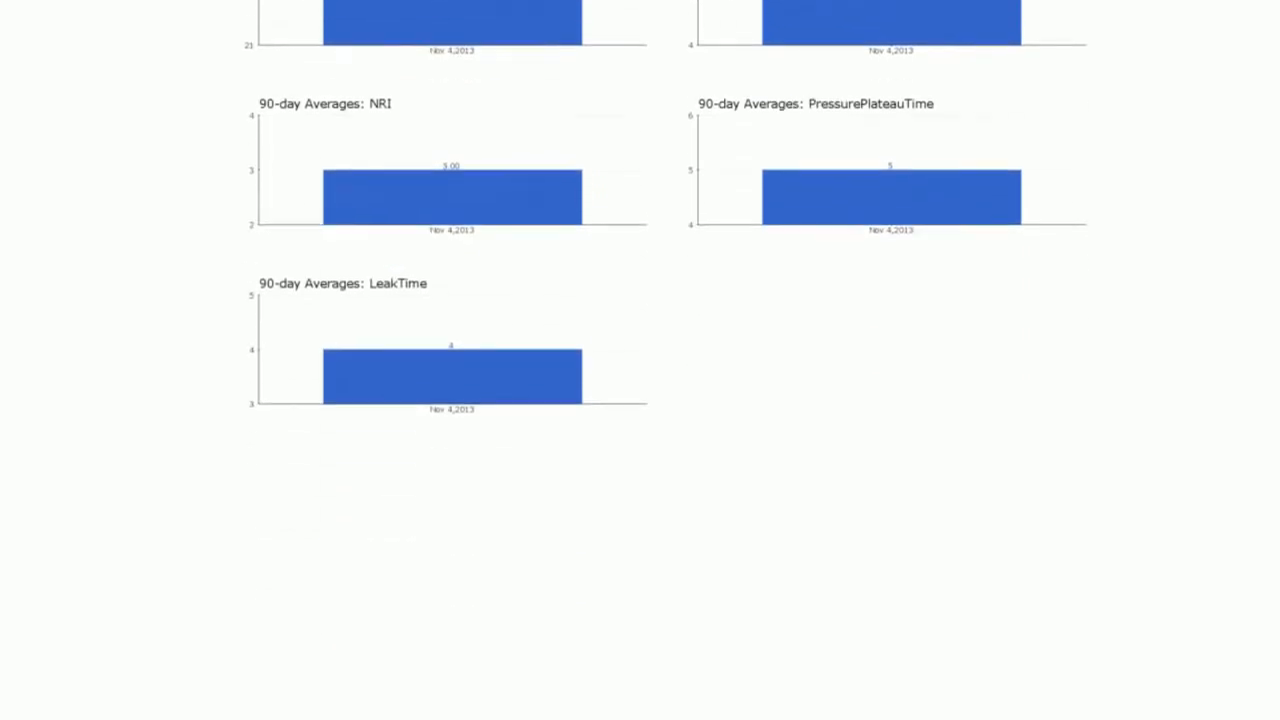